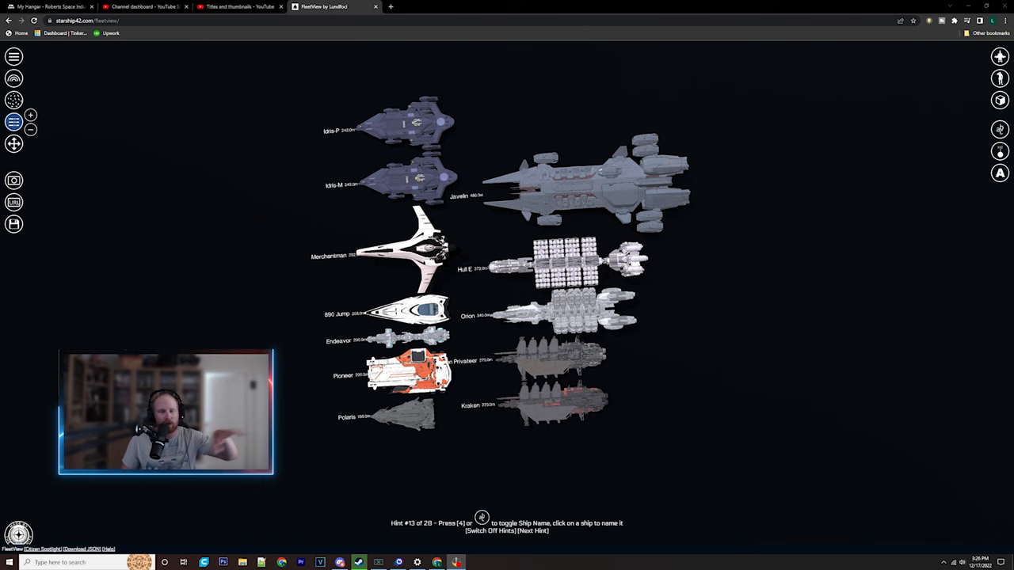
Advance the usage tips from hint 13 through 14 to hint 15 about waypoint names.
left_click(532, 522)
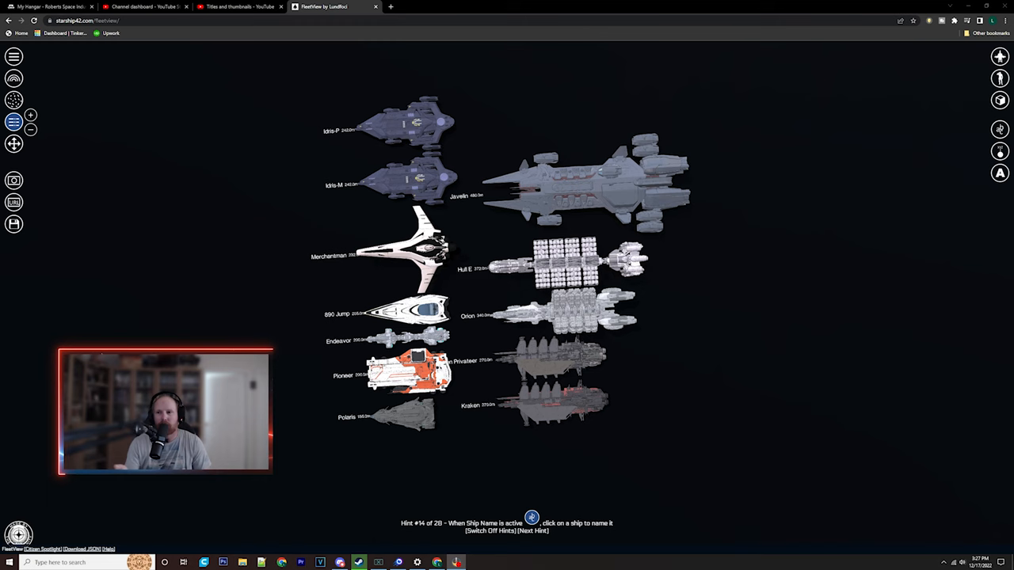
left_click(532, 530)
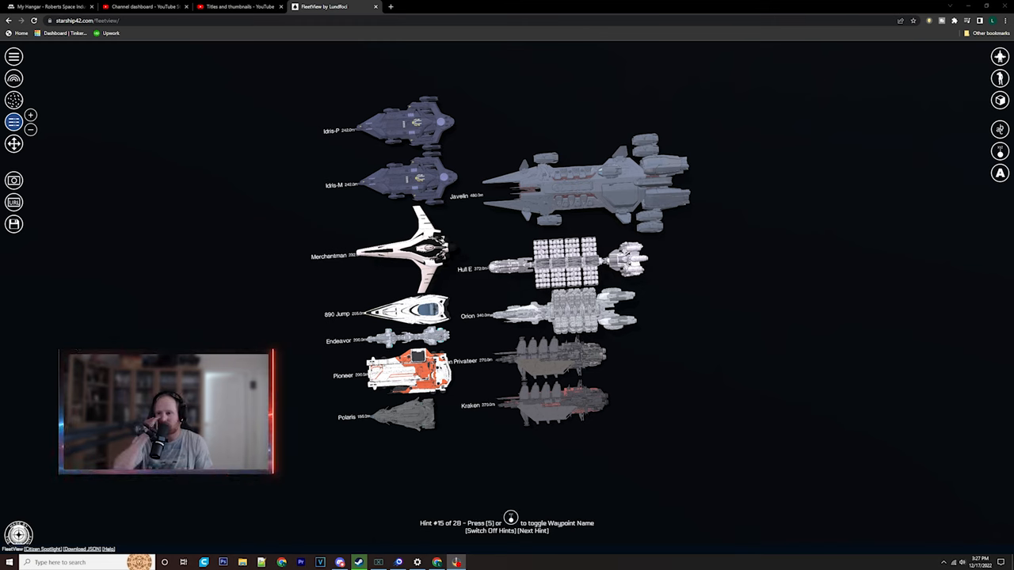